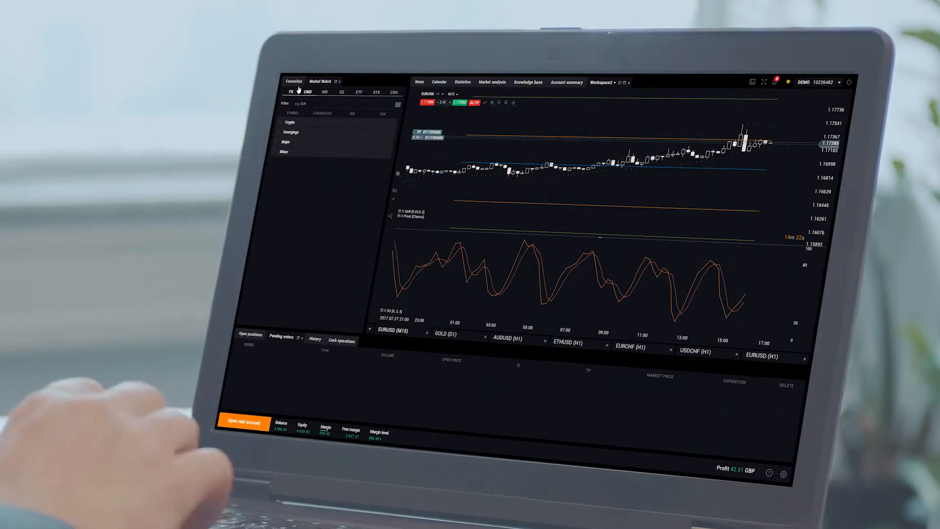
- Open the EURGBP order ticket from Market Watch
left_click(286, 141)
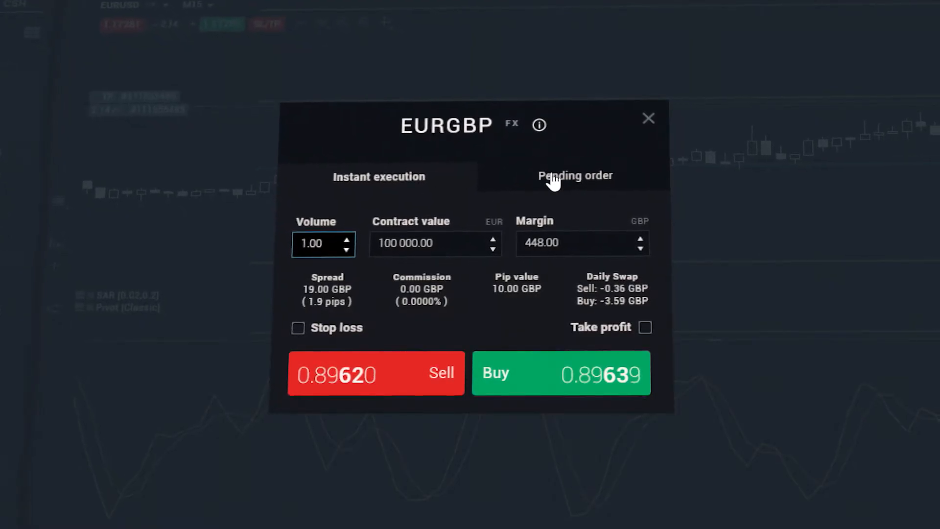
- Make the EURGBP ticket a pending order and lower its volume to 2.94
left_click(575, 175)
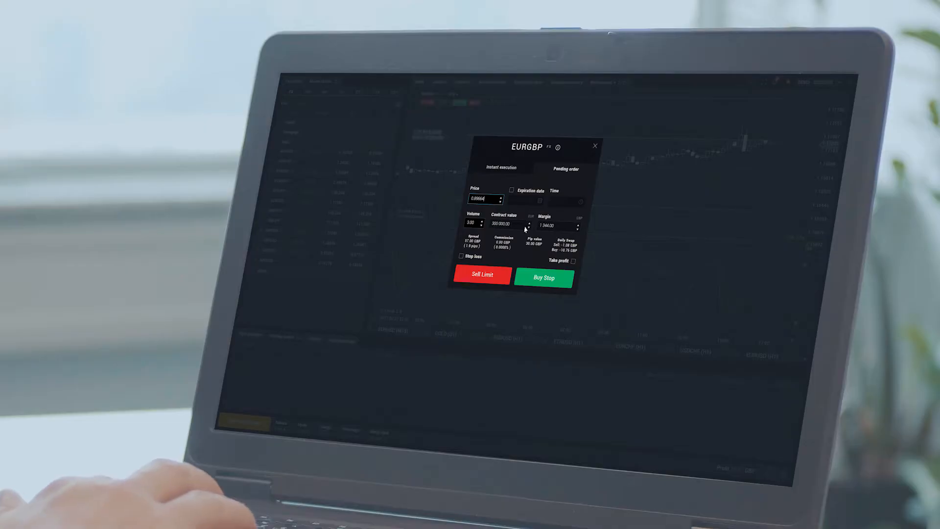
left_click(481, 224)
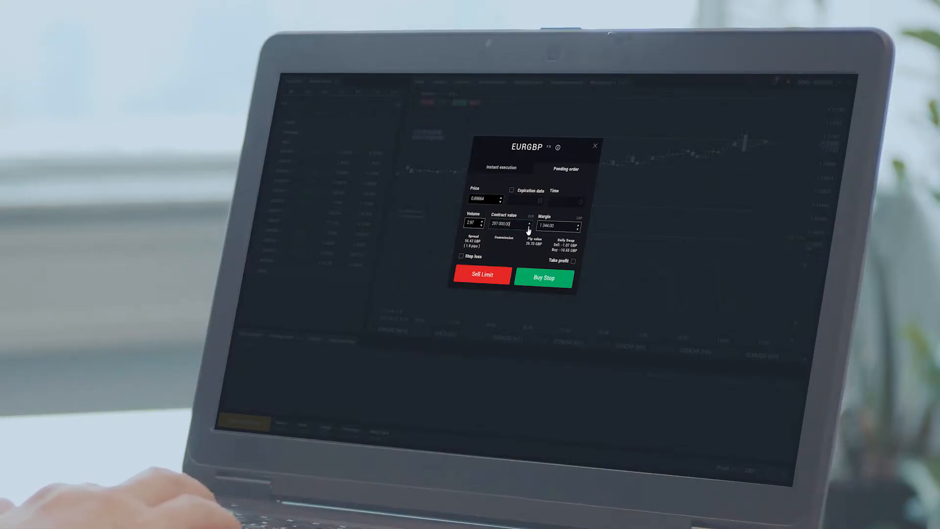
left_click(482, 225)
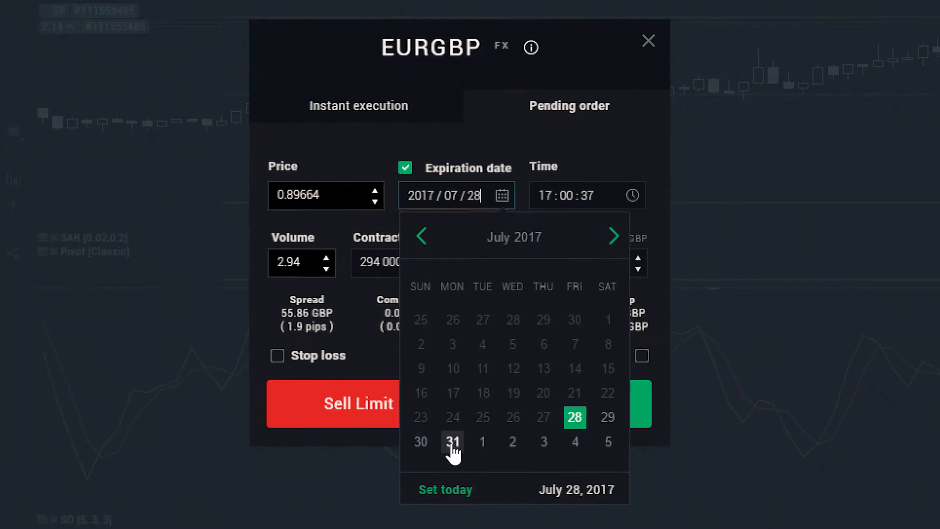
- Set the order expiration date to July 31
left_click(452, 442)
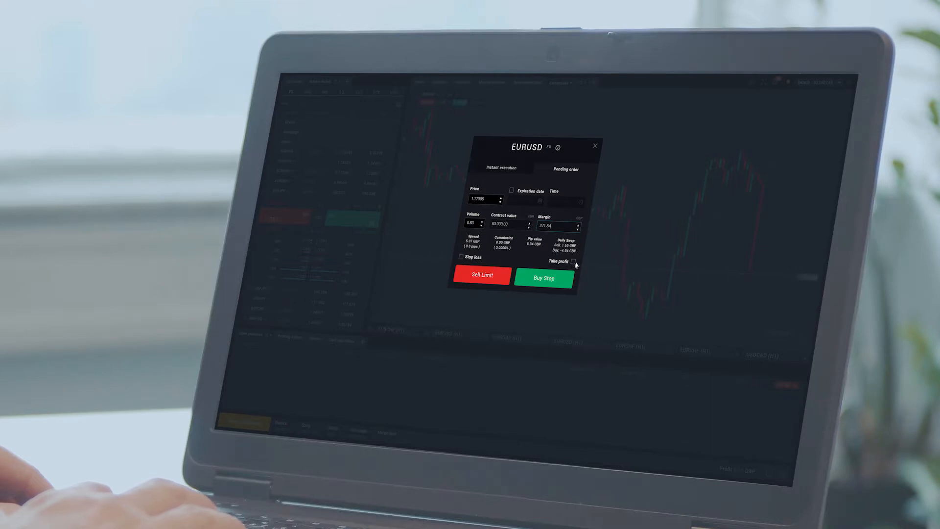
- Add take profit 1.17315 and stop loss 1.17278 to the EURUSD order
left_click(574, 261)
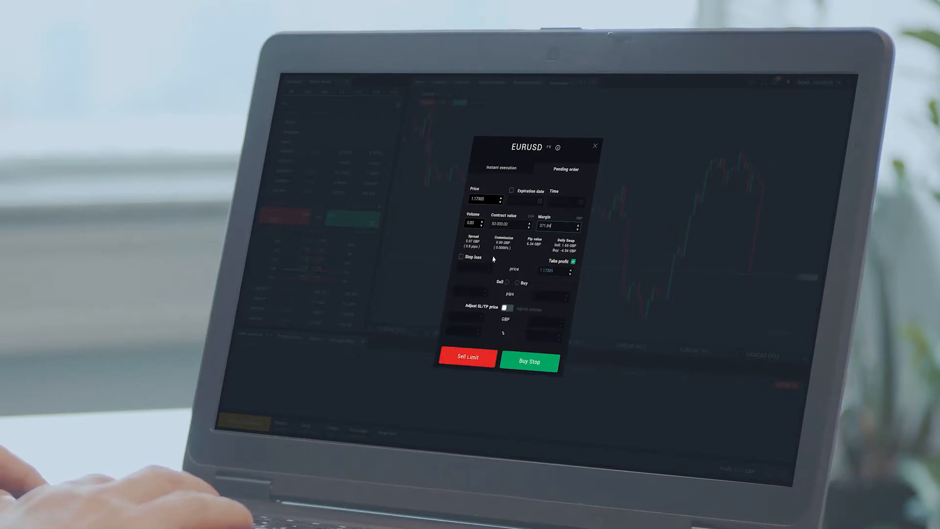
left_click(461, 257)
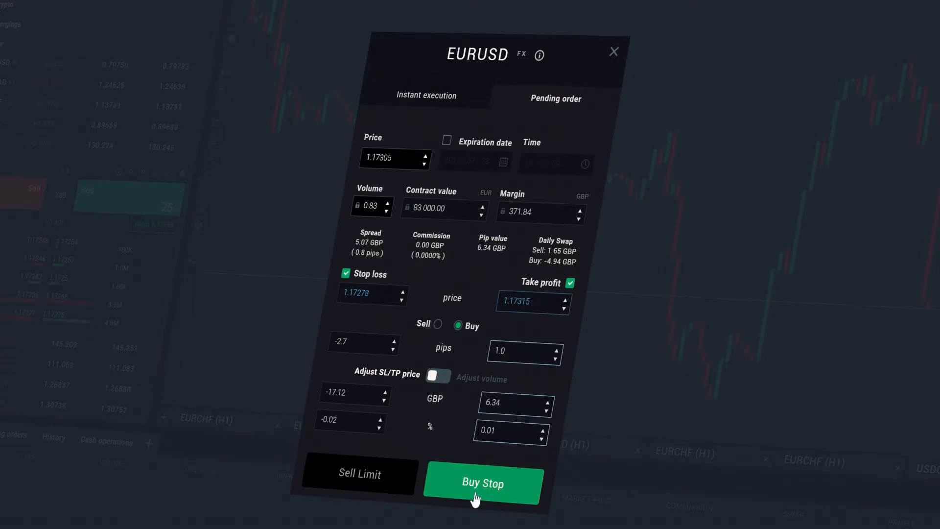
- Place the EURUSD buy stop order
left_click(484, 484)
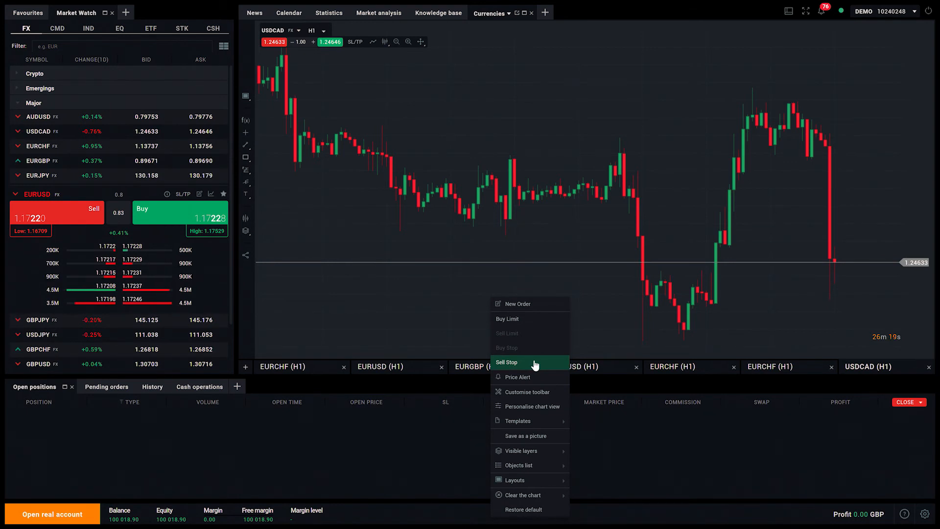
- Place a 1.00-lot USDCAD buy limit order at 1.24414
left_click(507, 362)
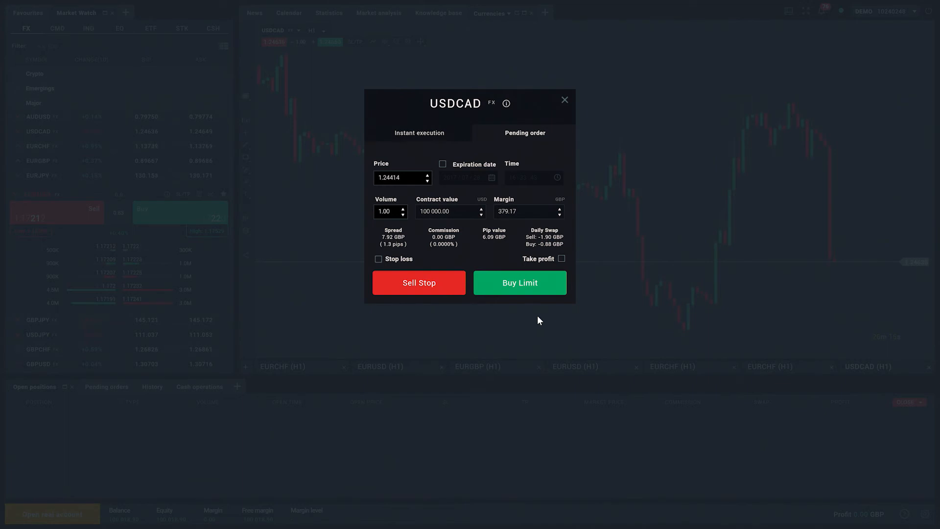
left_click(520, 283)
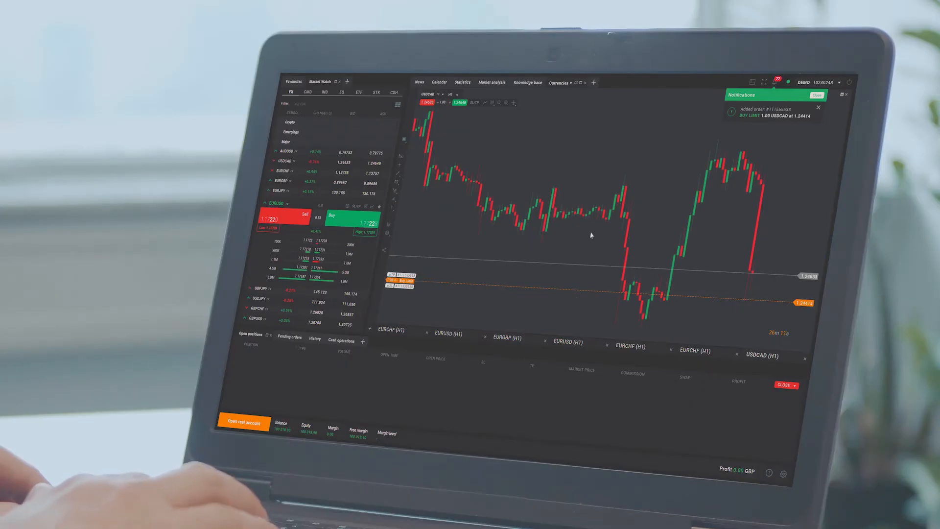
- Start a USDCAD sell limit order at 1.24917 above the current price
right_click(591, 235)
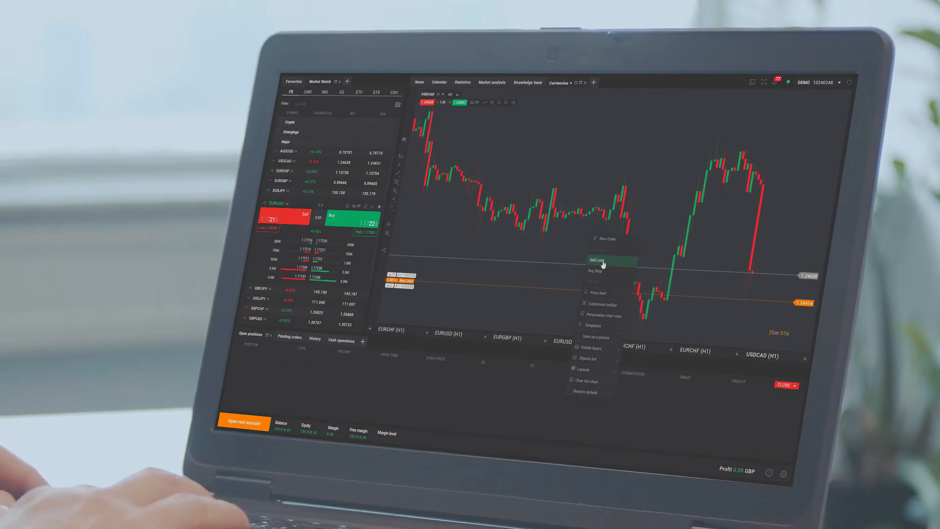
left_click(597, 260)
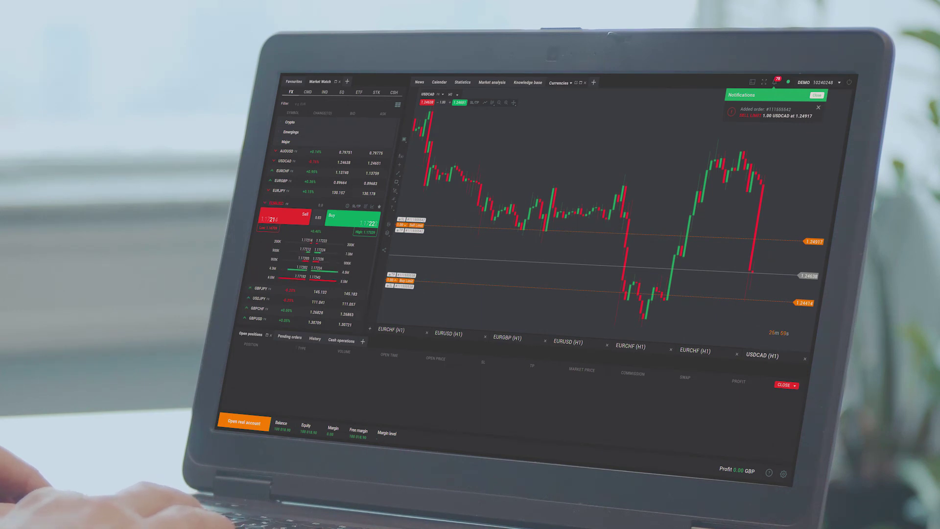